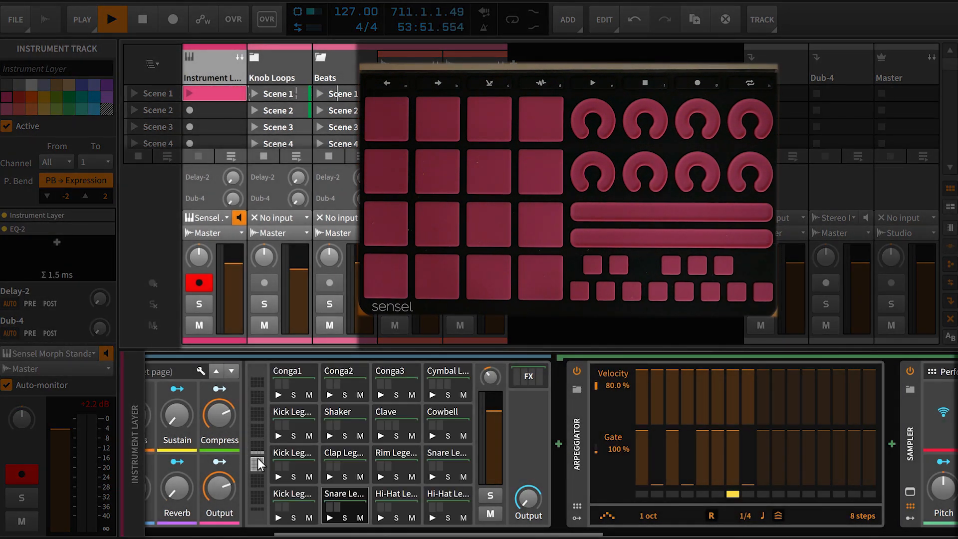
- Expand the Instrument Layer group and select the Vocals track to show its Drum Machine
{"action": "left_click", "coordinate": [214, 64]}
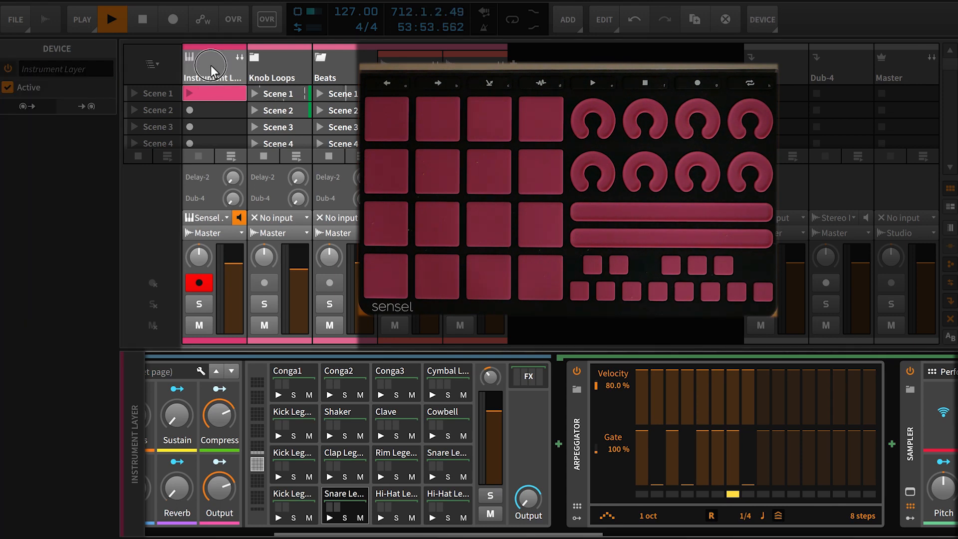
{"action": "left_click", "coordinate": [214, 64]}
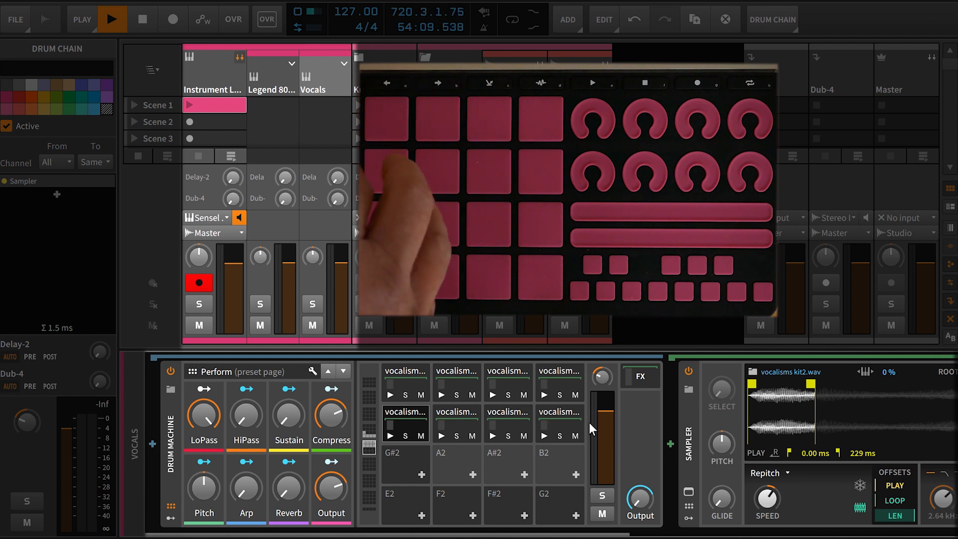
- Reveal the Vocals drum machine's FX chain, which starts with a Gate device
{"action": "left_click", "coordinate": [640, 377]}
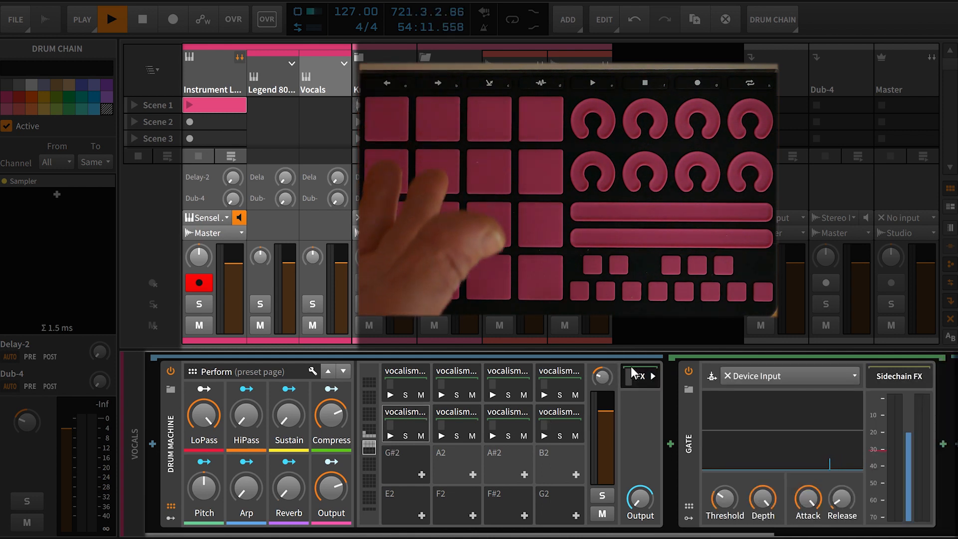
{"action": "mouse_move", "coordinate": [700, 410]}
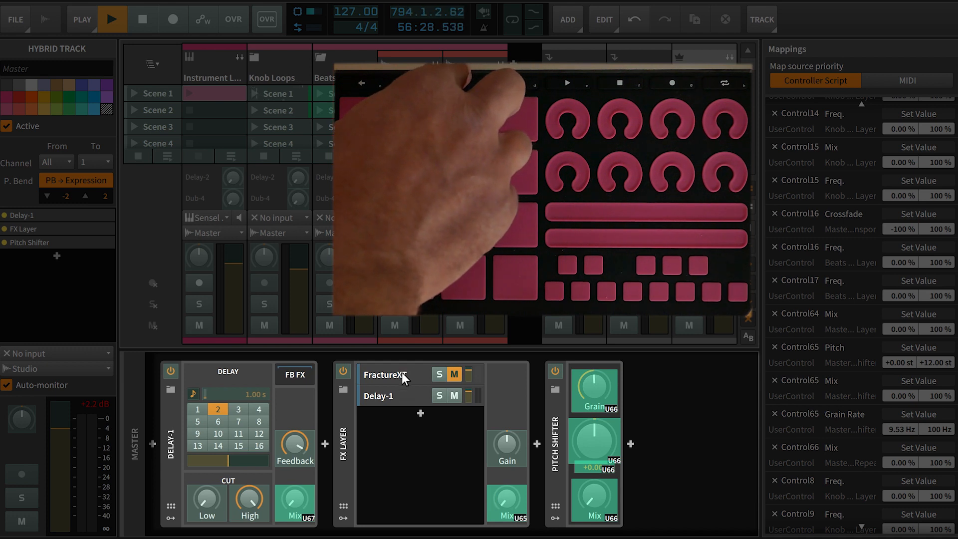
- Show the FractureXT device and its buffer size and repeat parameters from the Master FX Layer
{"action": "left_click", "coordinate": [384, 374]}
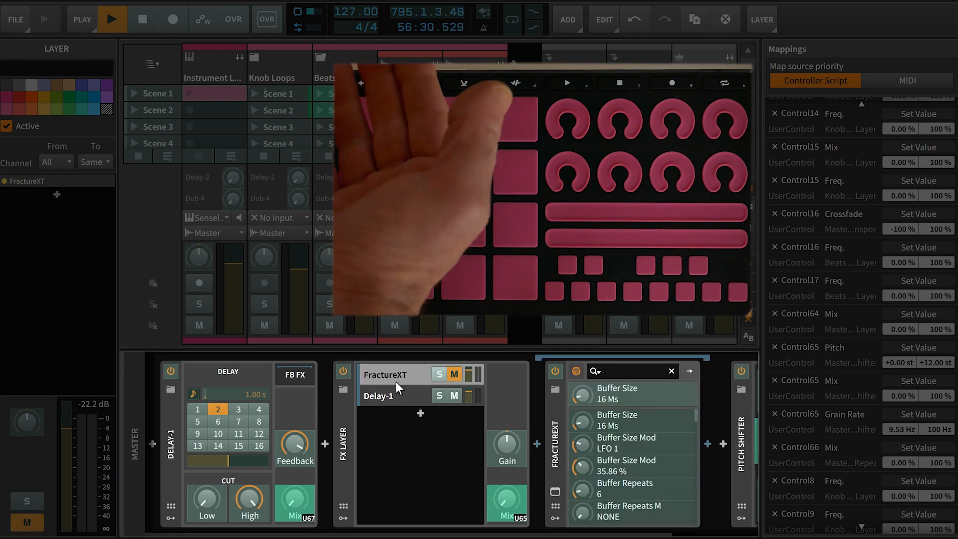